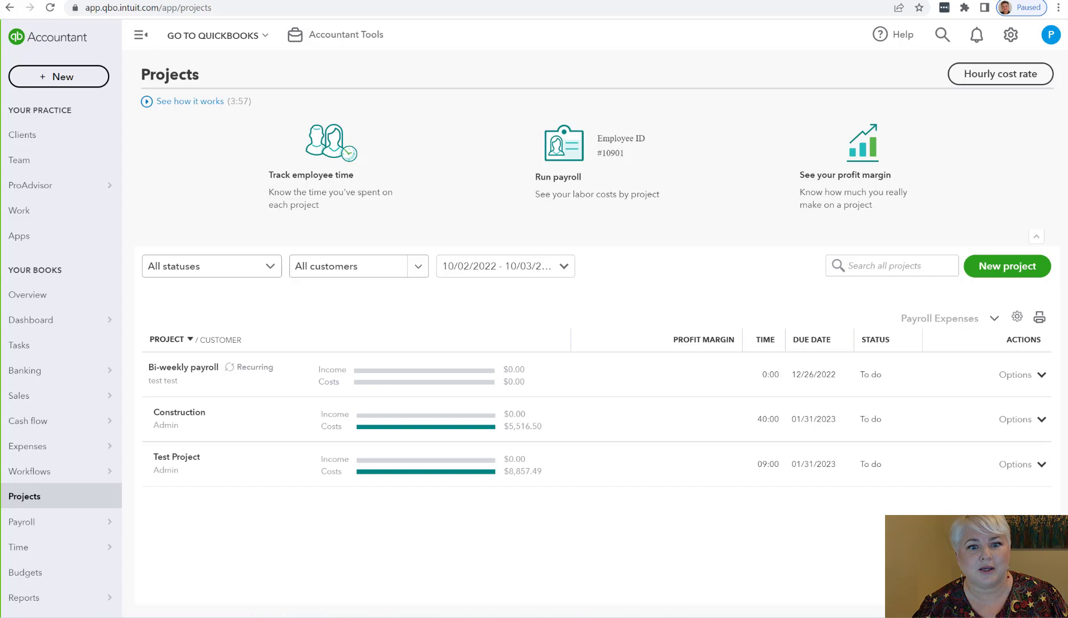
pyautogui.moveTo(872, 238)
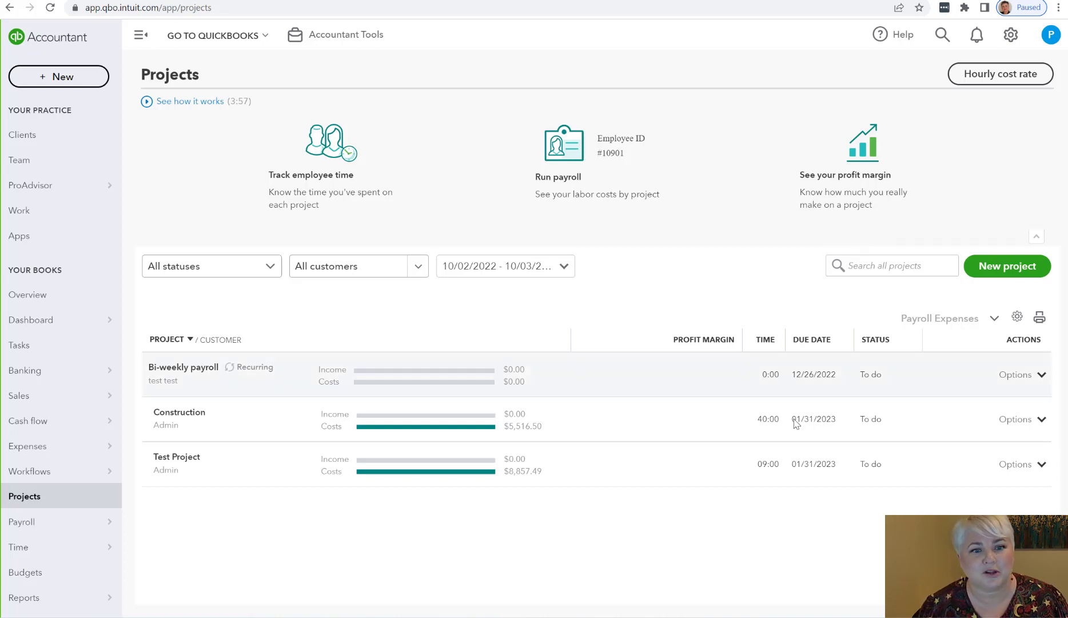
pyautogui.moveTo(469, 421)
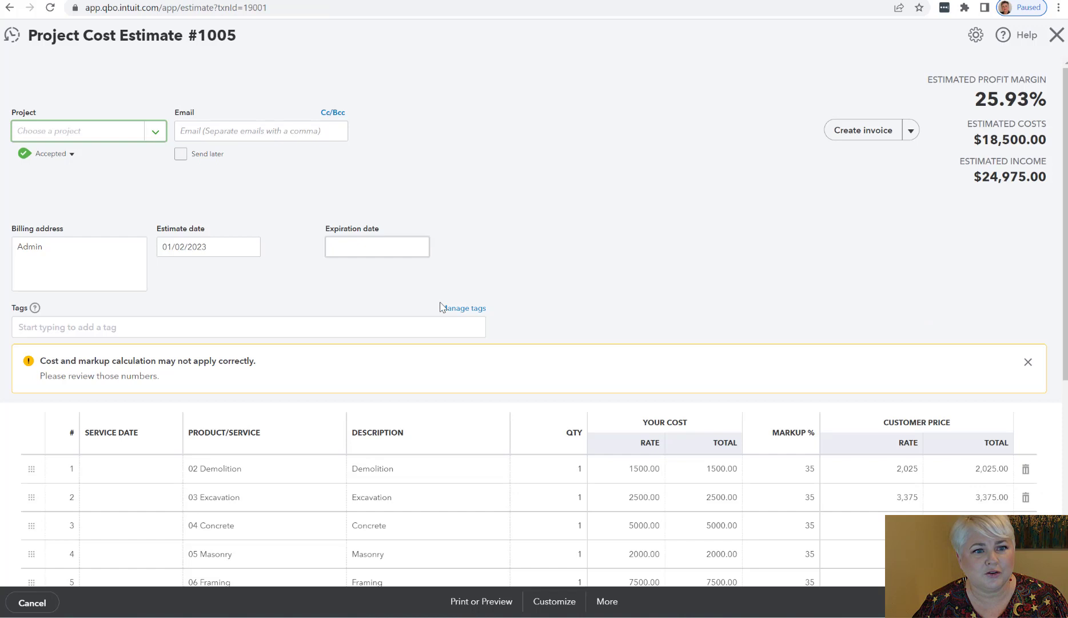
# - Scroll through estimate #1005's lines, then close it without saving
pyautogui.scroll(-3)
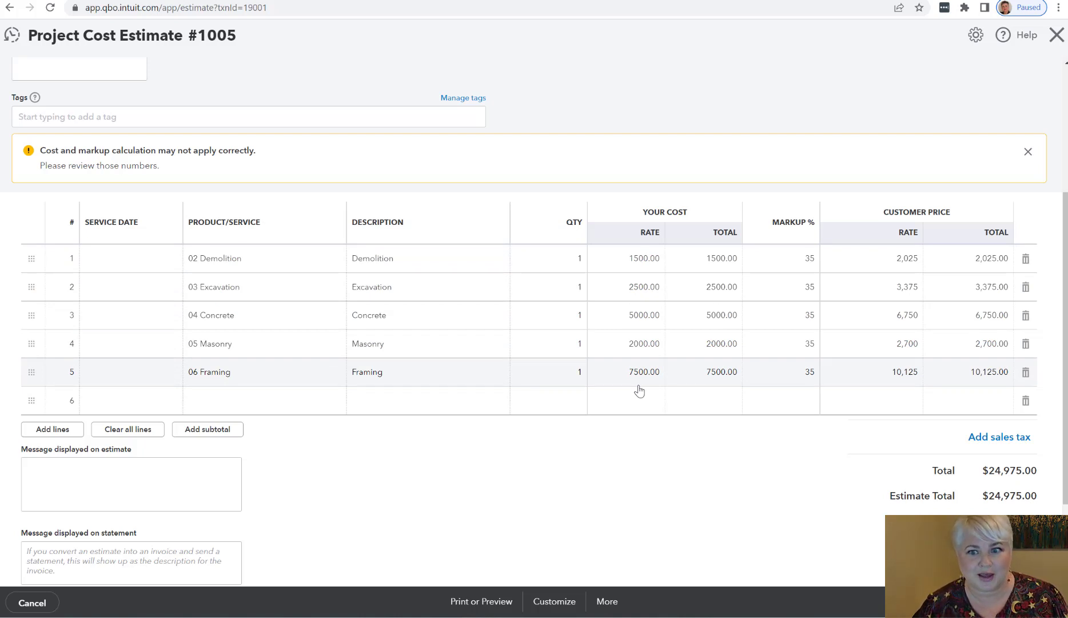
pyautogui.moveTo(659, 264)
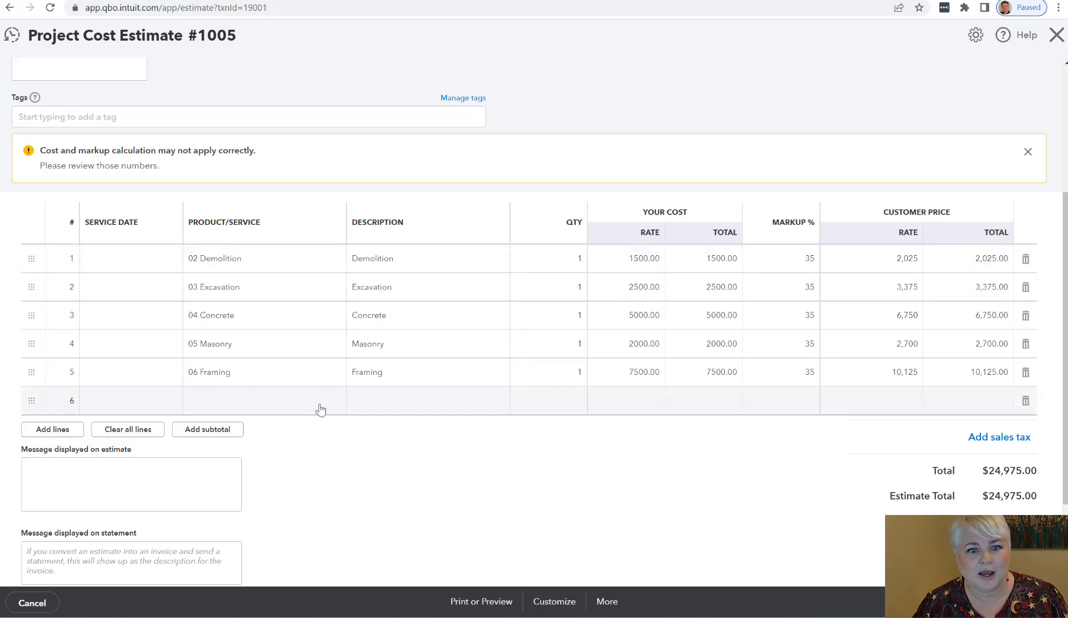
pyautogui.moveTo(303, 410)
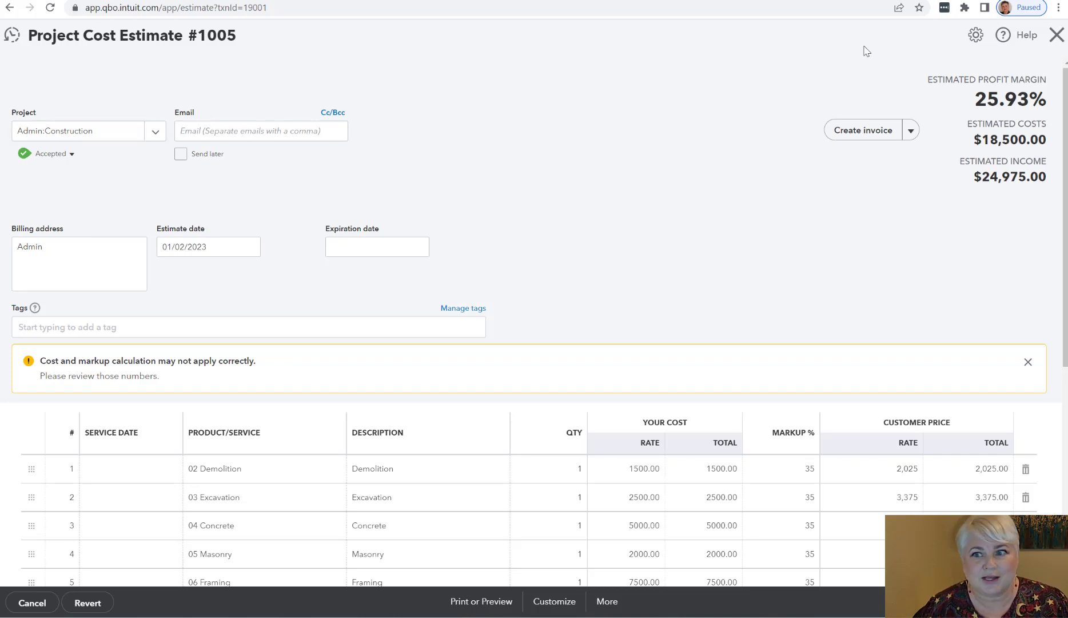
pyautogui.click(1057, 35)
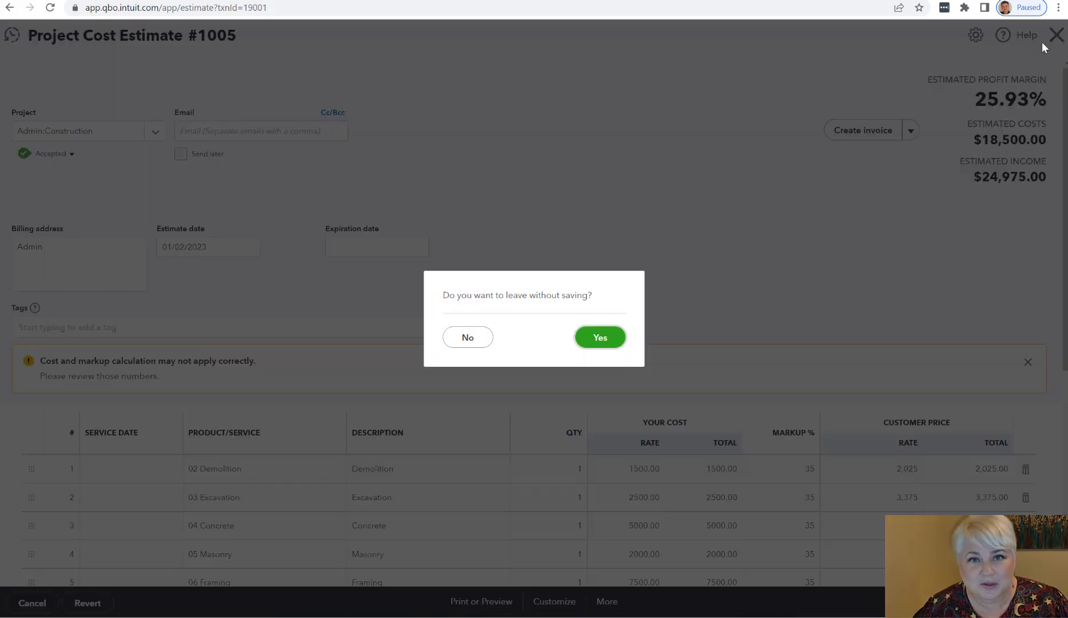
pyautogui.click(599, 337)
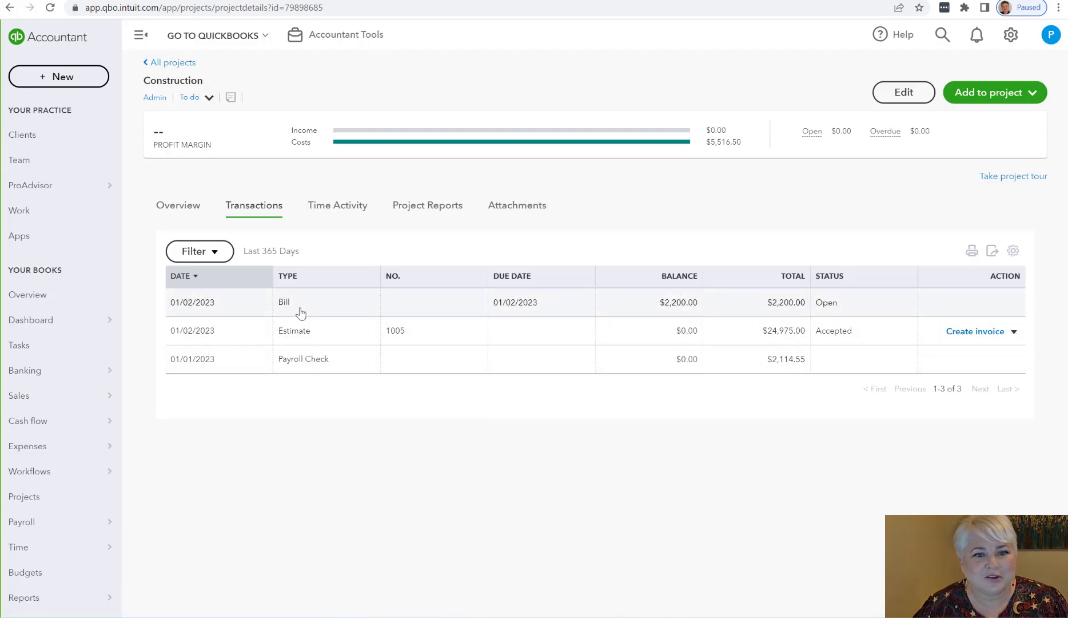
# - Review the $2,200 bill's three Admin:Construction items, then open the 40-hour weekly timesheet
pyautogui.click(283, 302)
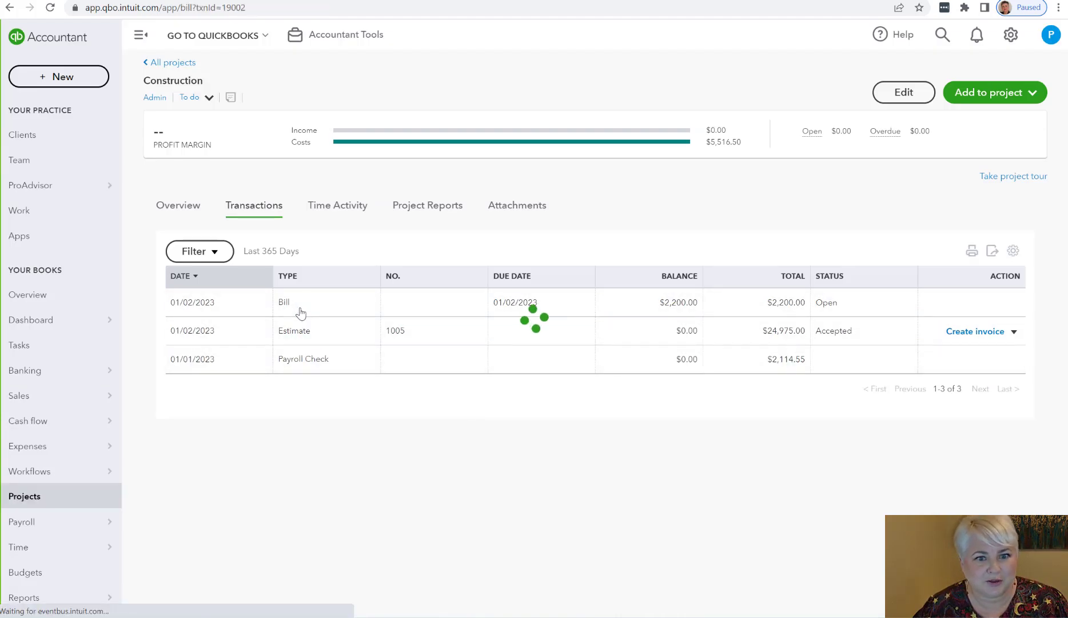
pyautogui.click(284, 302)
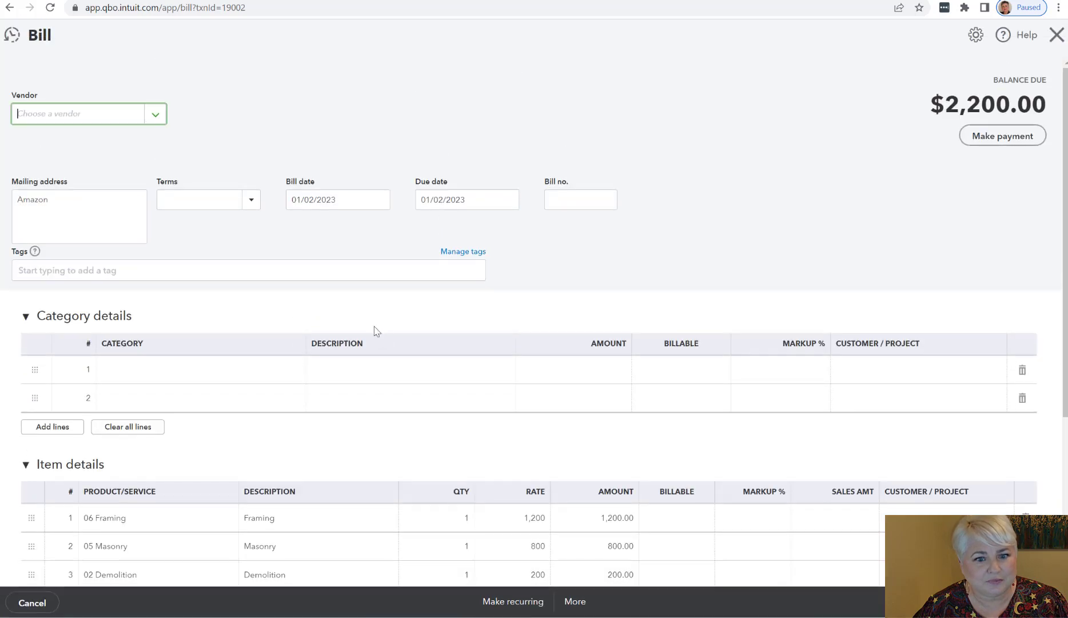
pyautogui.scroll(-3)
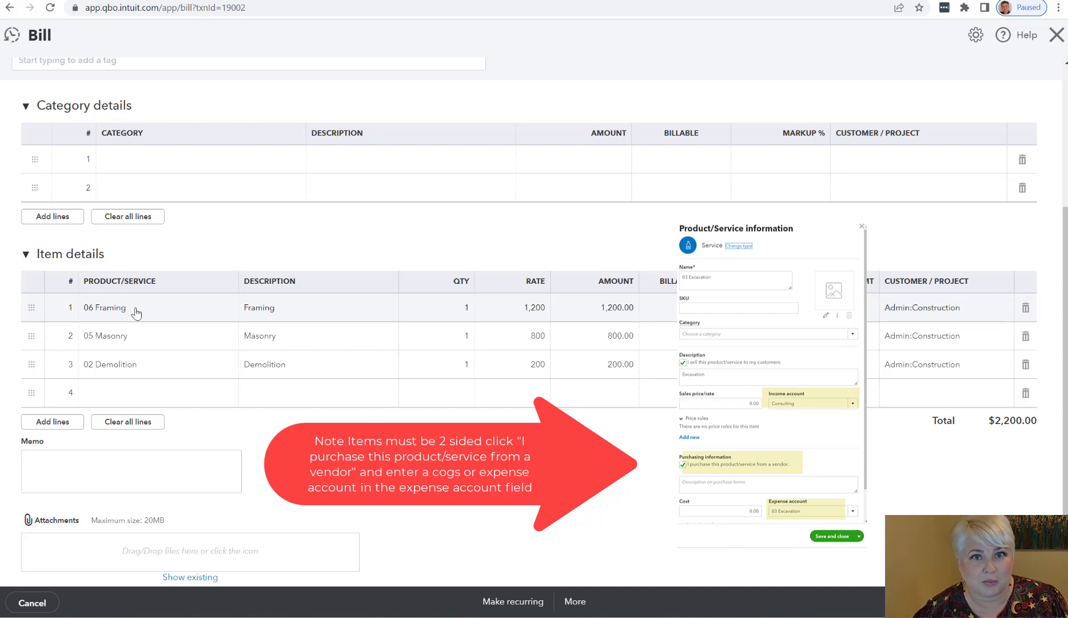
pyautogui.click(863, 226)
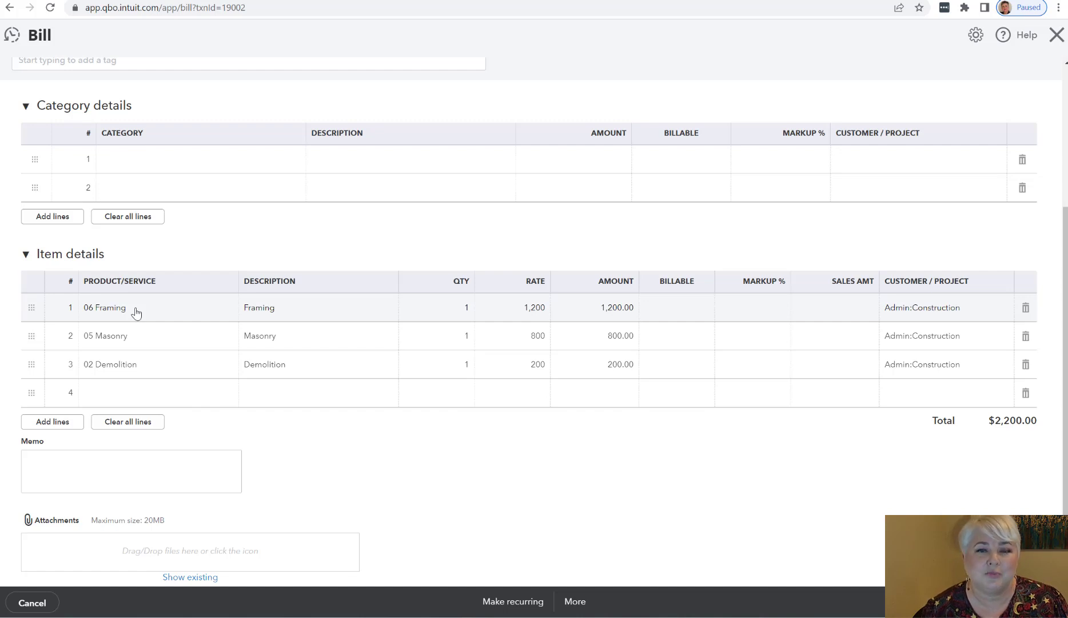
pyautogui.moveTo(307, 315)
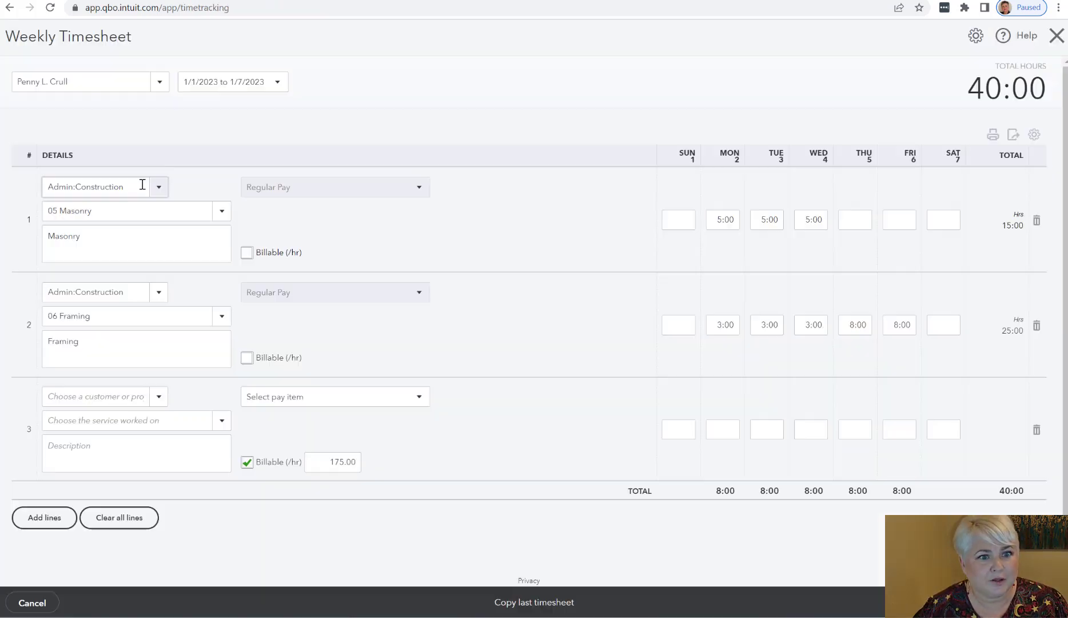
# - Check the Masonry and Framing timesheet hours, then close the timesheet
pyautogui.click(130, 210)
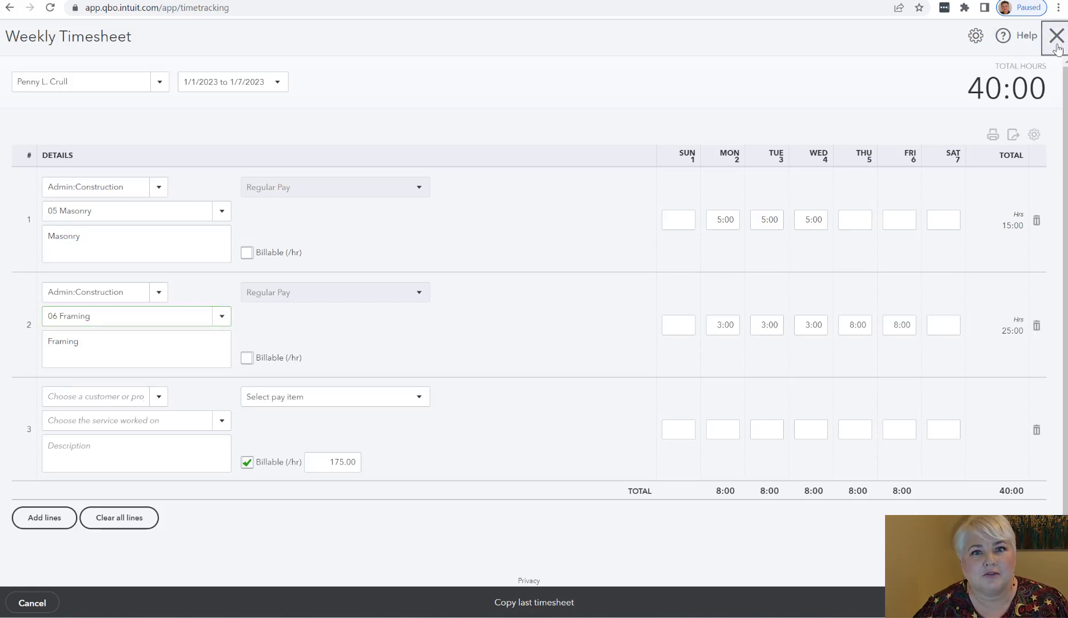
pyautogui.click(1058, 36)
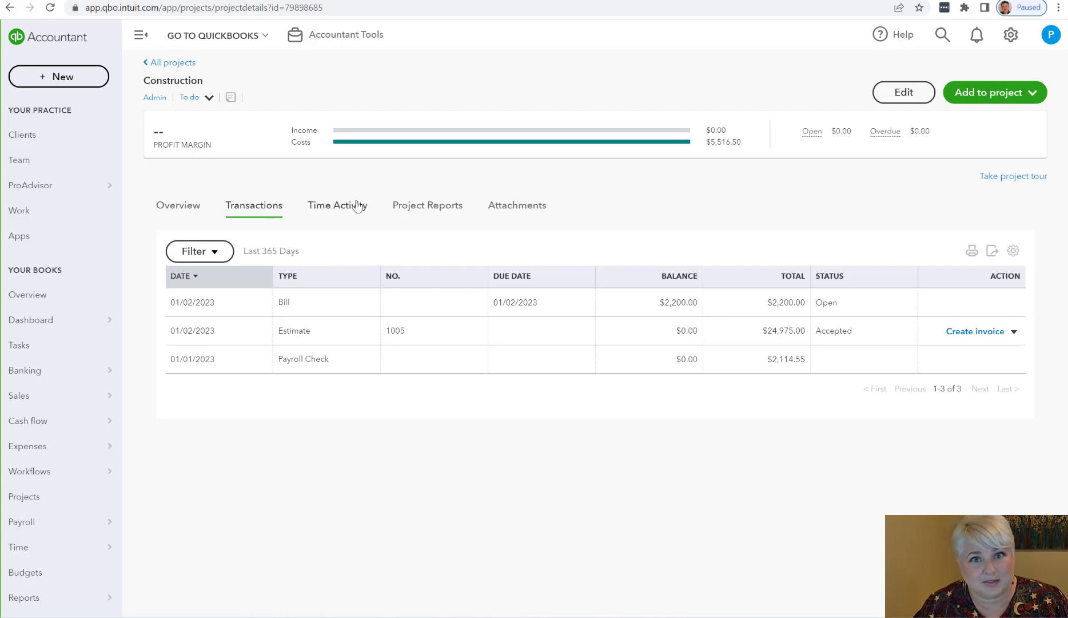
pyautogui.moveTo(410, 208)
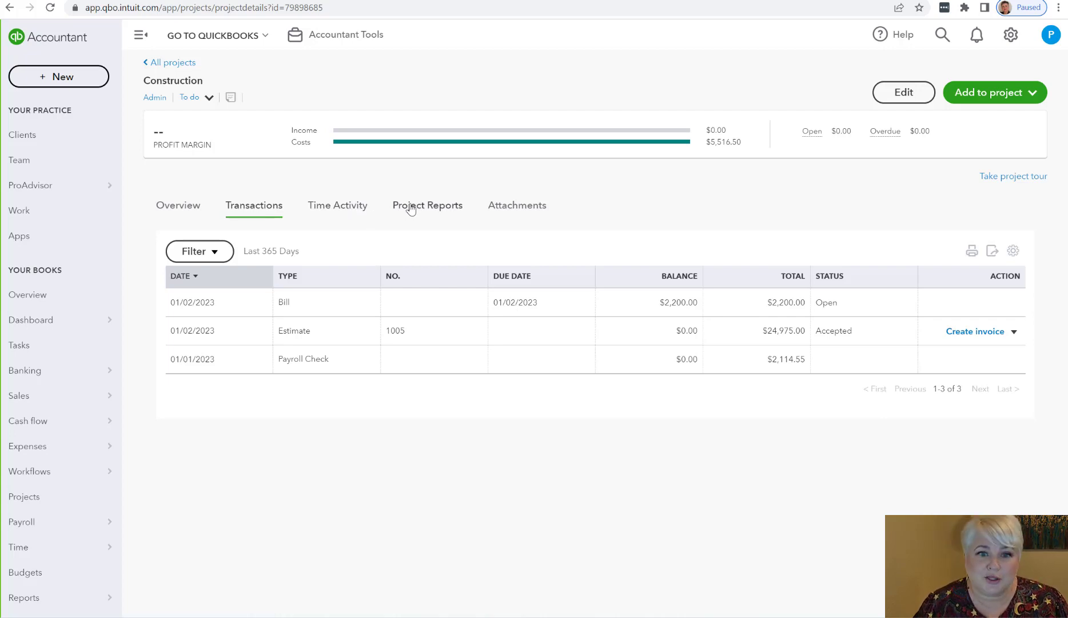
# - Open Estimates vs. Actuals from Project Reports, showing $18,500 estimated versus $5,516.50 actual
pyautogui.click(427, 205)
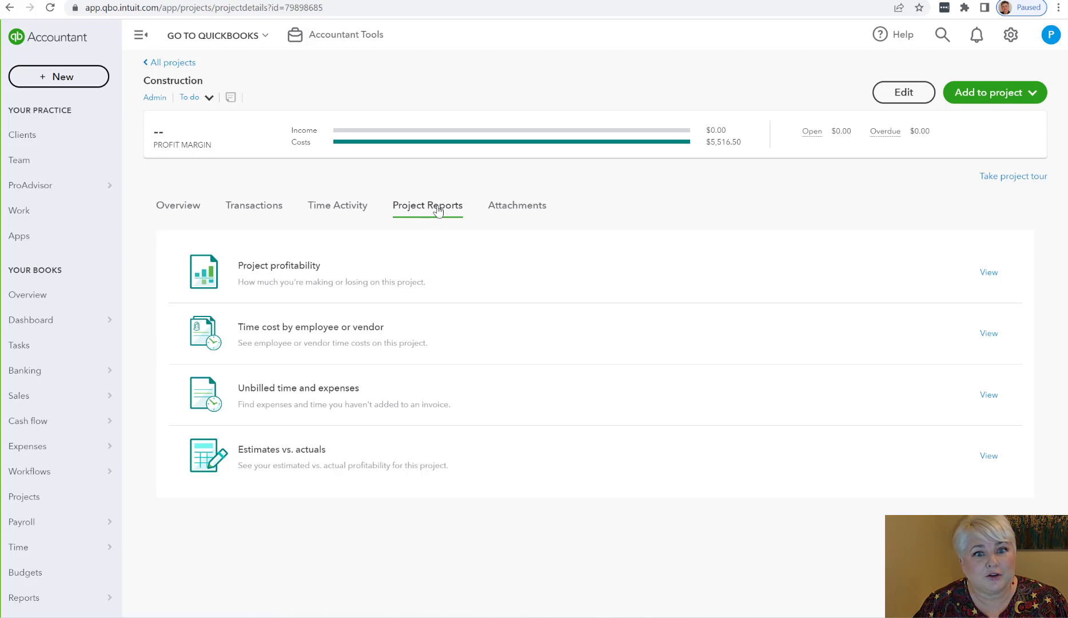
pyautogui.moveTo(375, 467)
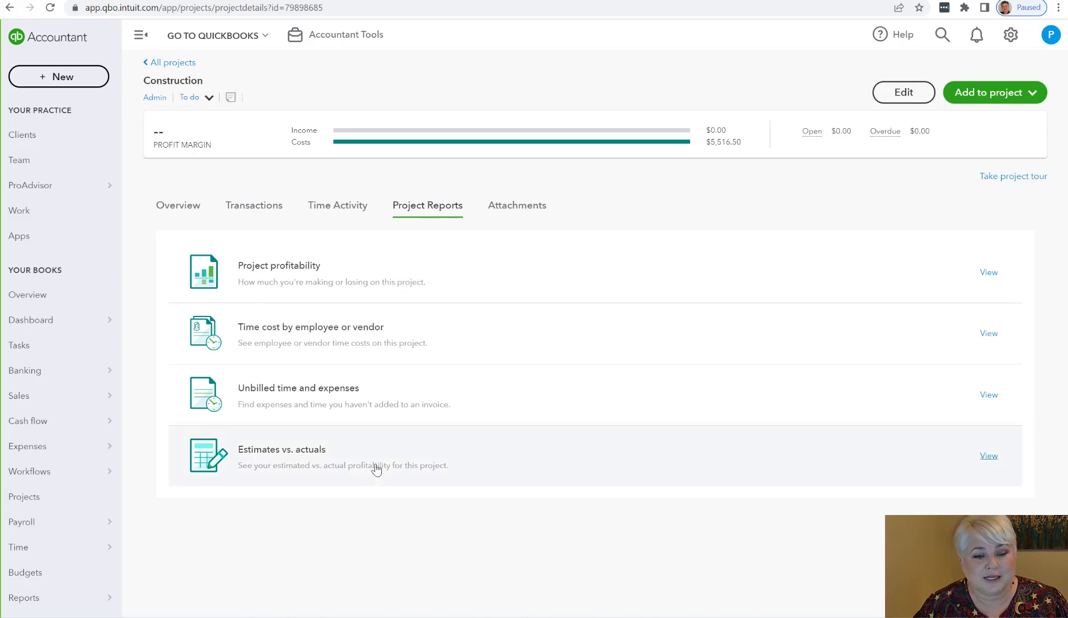
pyautogui.click(989, 454)
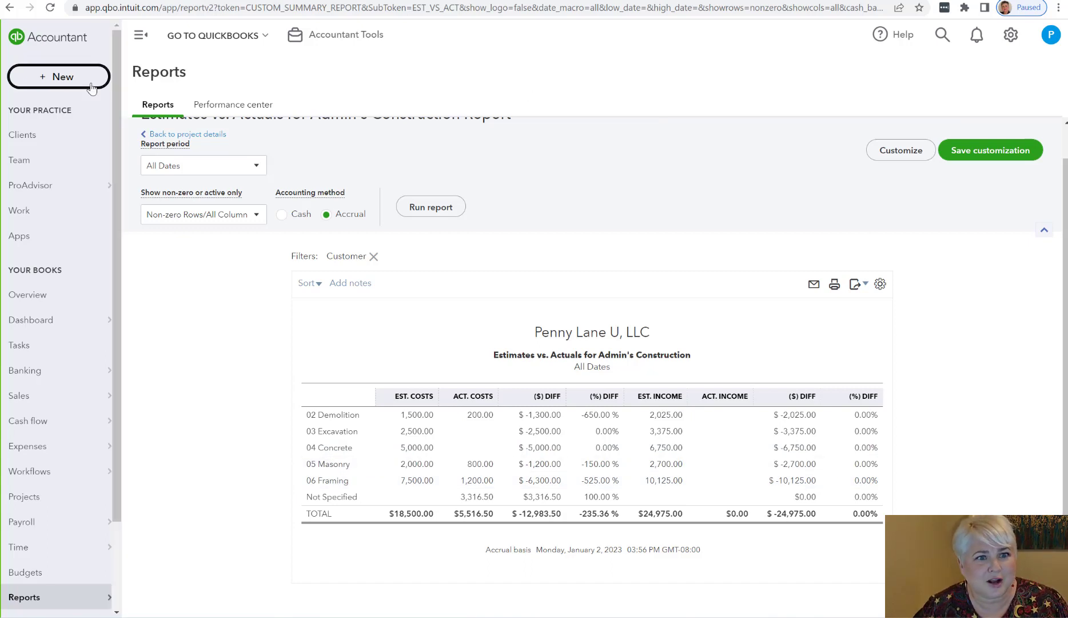
# - Start a new invoice and add estimate #1005 to it
pyautogui.click(59, 76)
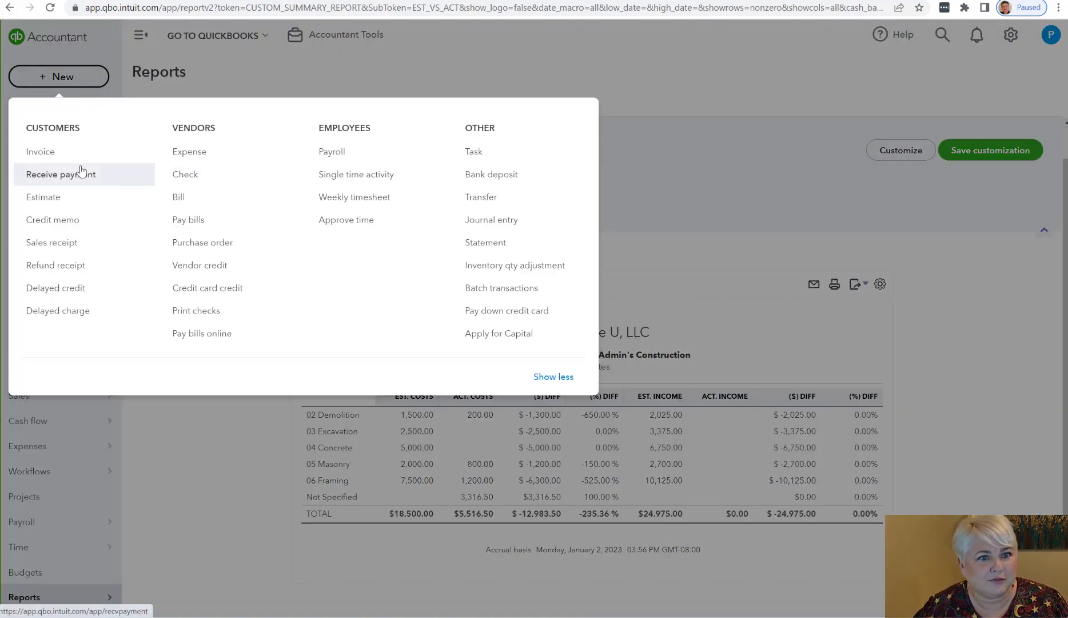
pyautogui.click(40, 151)
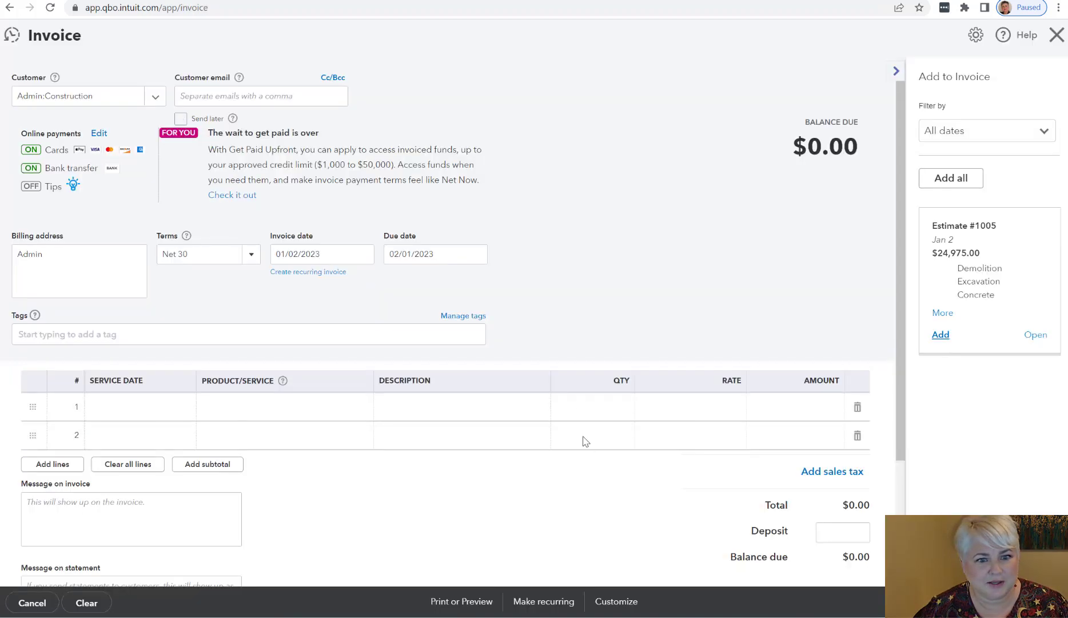
pyautogui.click(940, 334)
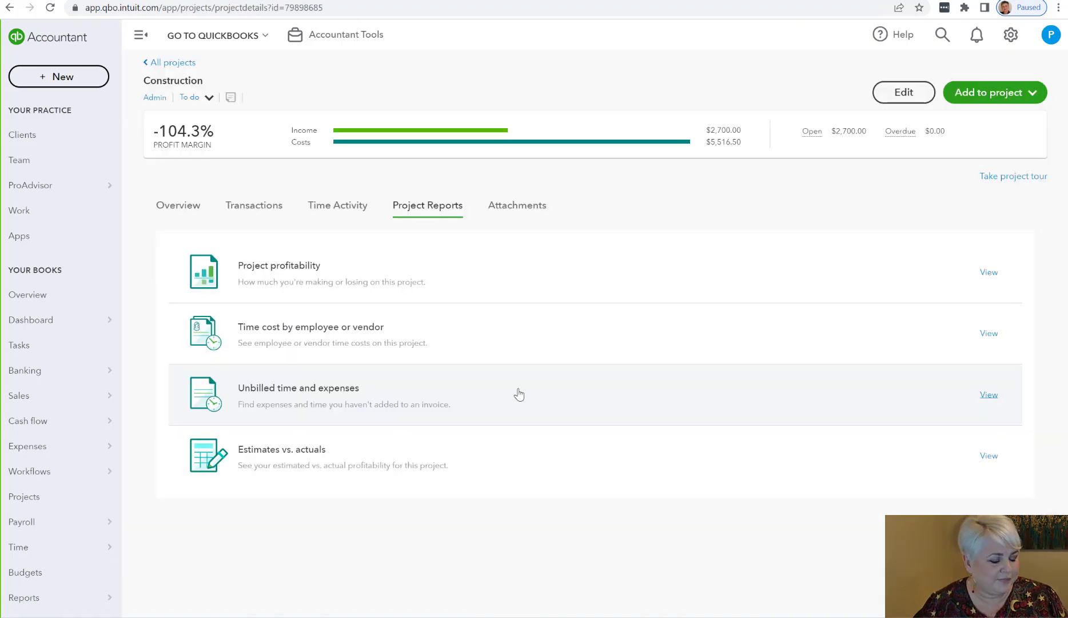
pyautogui.moveTo(482, 289)
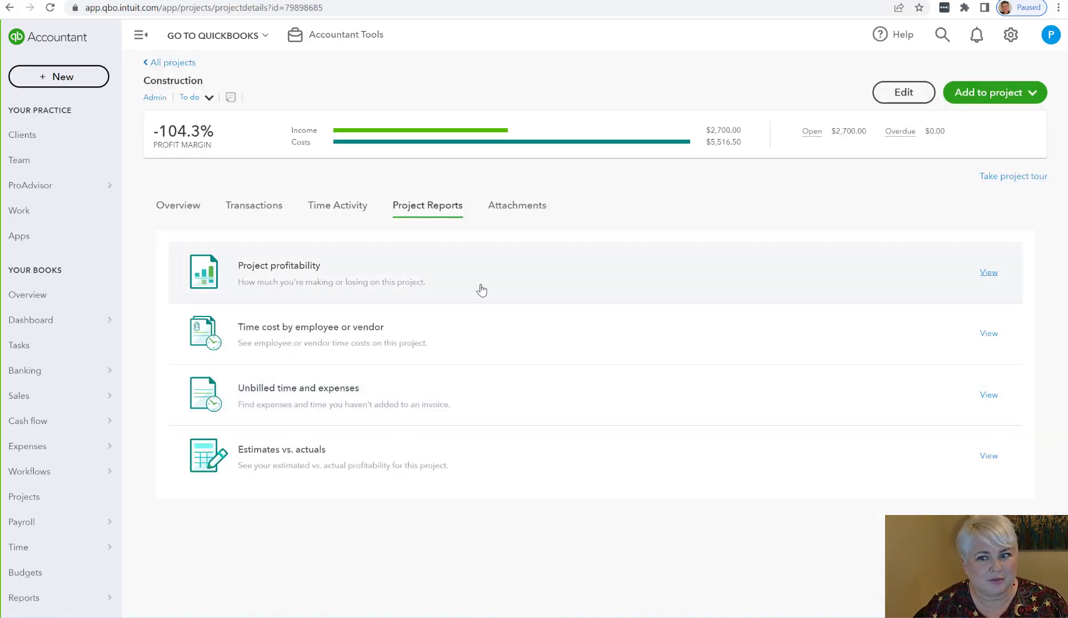
# - Open the Project Profitability report showing $2,700 income and a $2,816.50 net loss
pyautogui.click(989, 271)
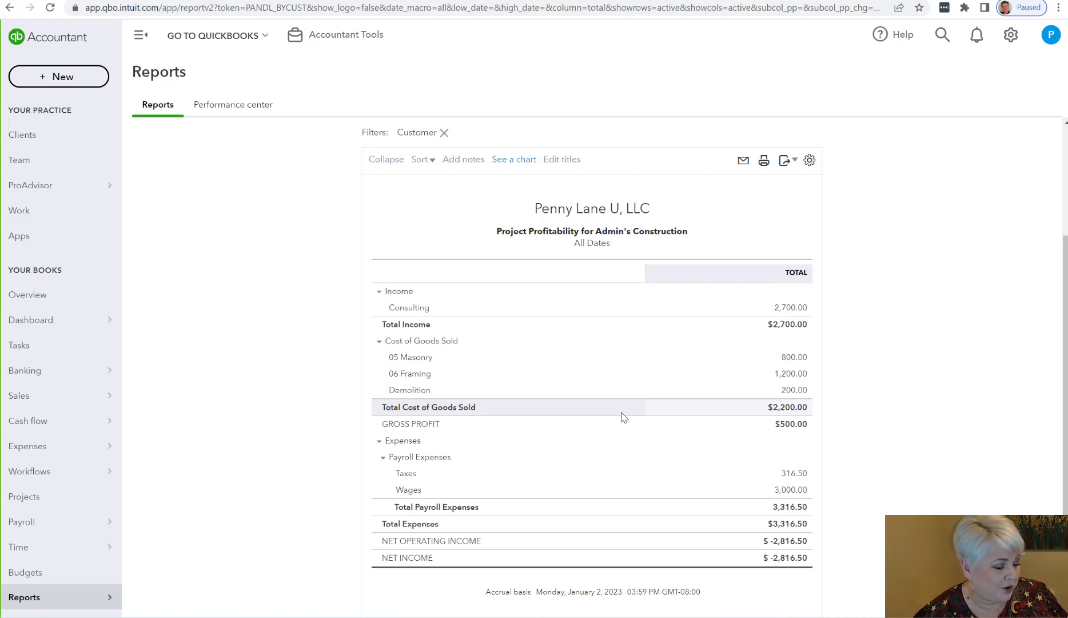
pyautogui.moveTo(619, 203)
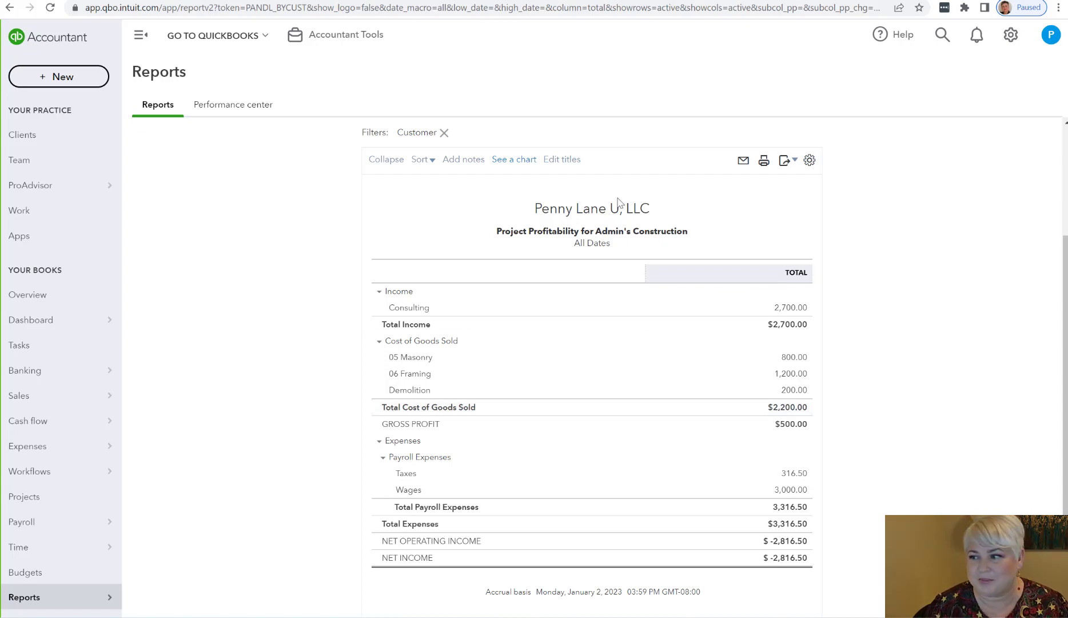